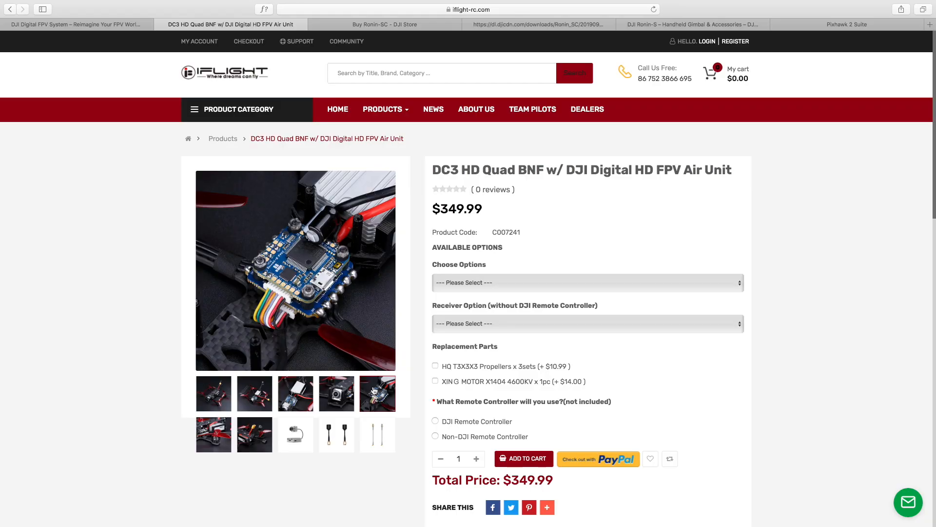
# Switch to the Ronin-SC accessories listing from the FPV quad page
pyautogui.click(385, 25)
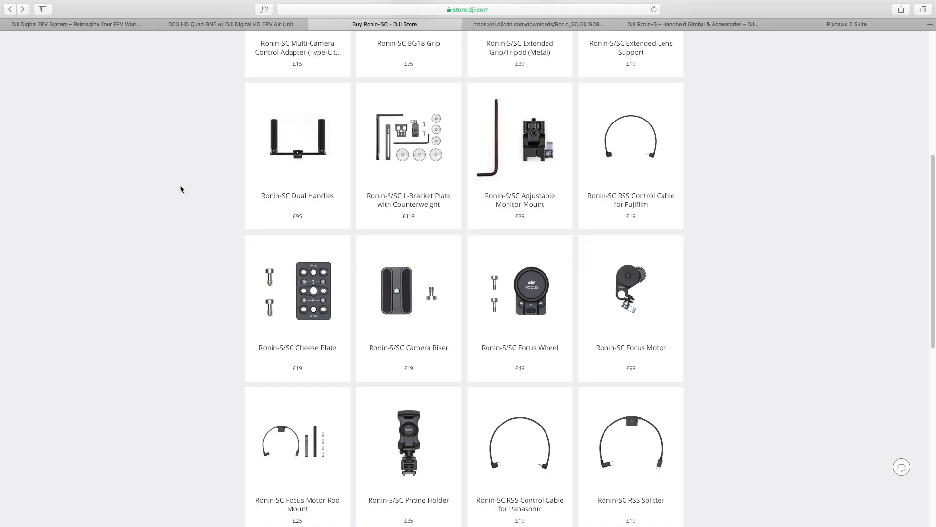
pyautogui.moveTo(167, 186)
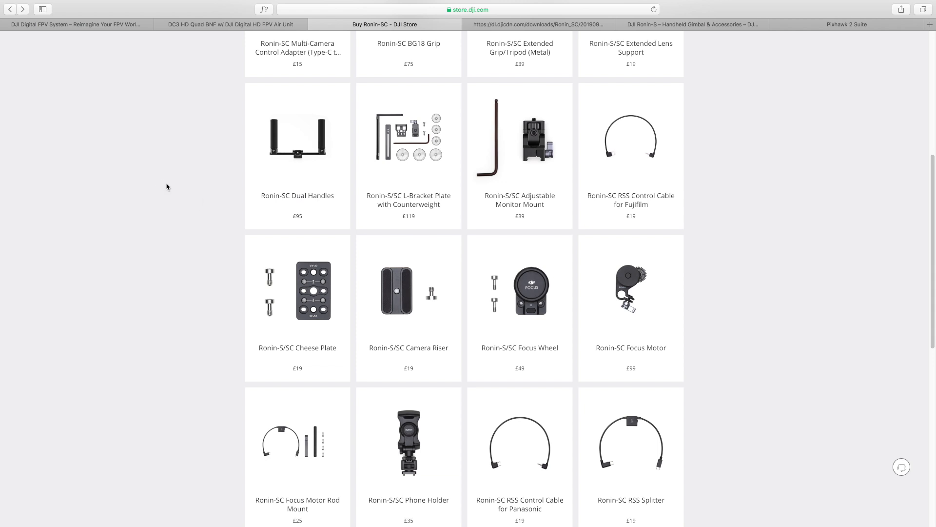
pyautogui.moveTo(304, 149)
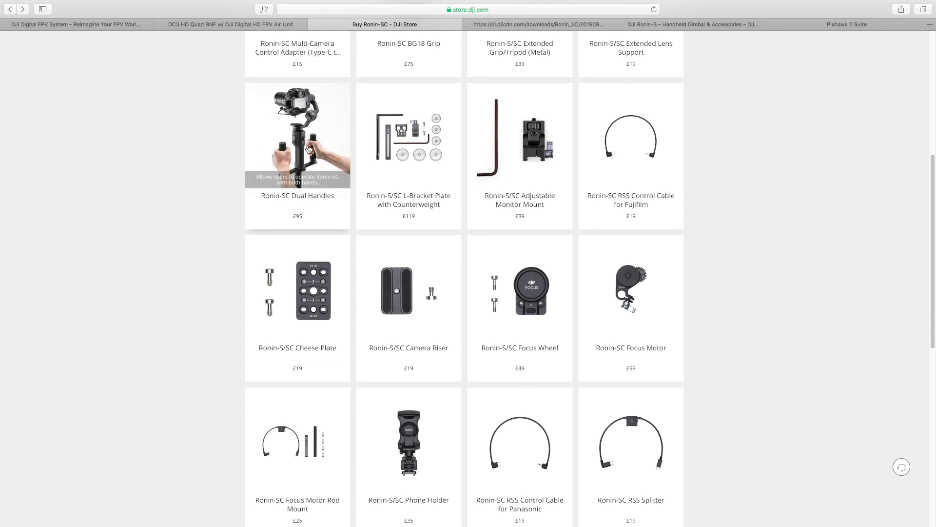
# Browse the Ronin-SC Dual Handles ($99) gallery thumbnails and enlarge the photos in the lightbox
pyautogui.click(296, 135)
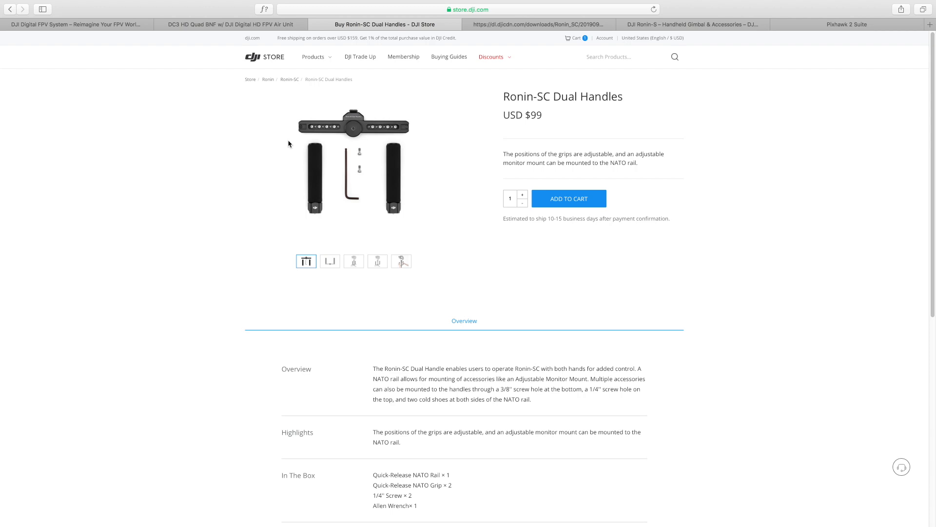
pyautogui.moveTo(295, 248)
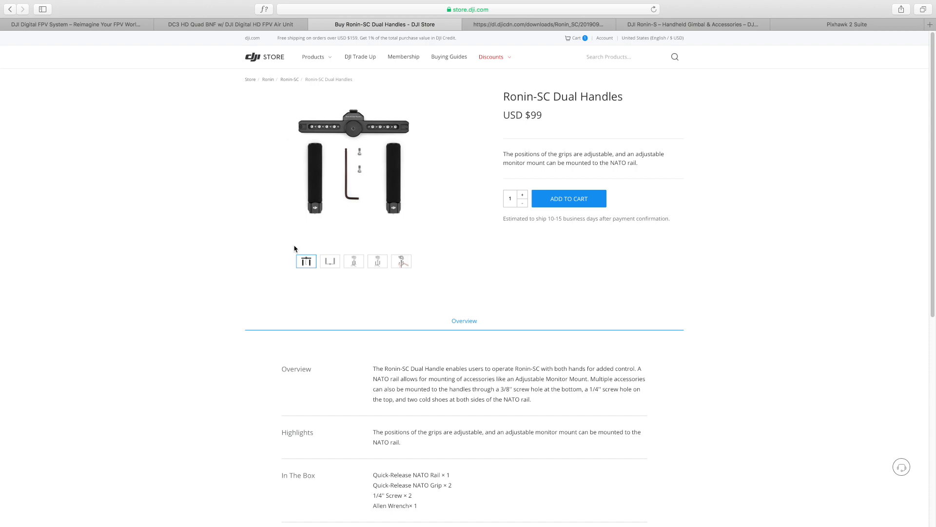
pyautogui.click(329, 261)
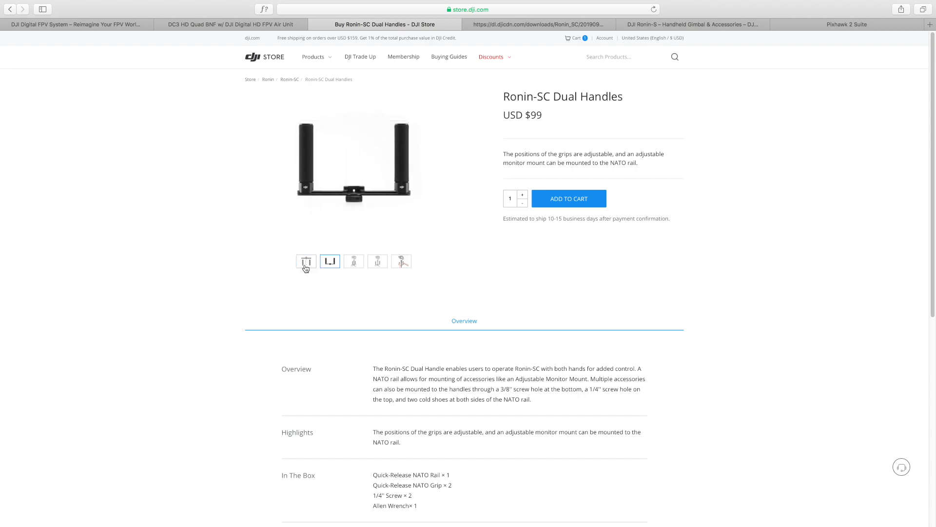
pyautogui.click(329, 262)
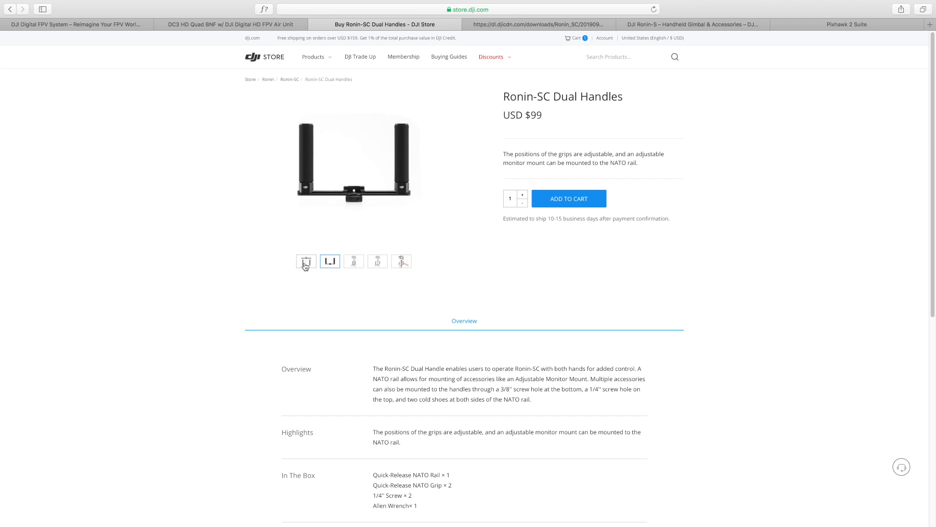
pyautogui.click(353, 261)
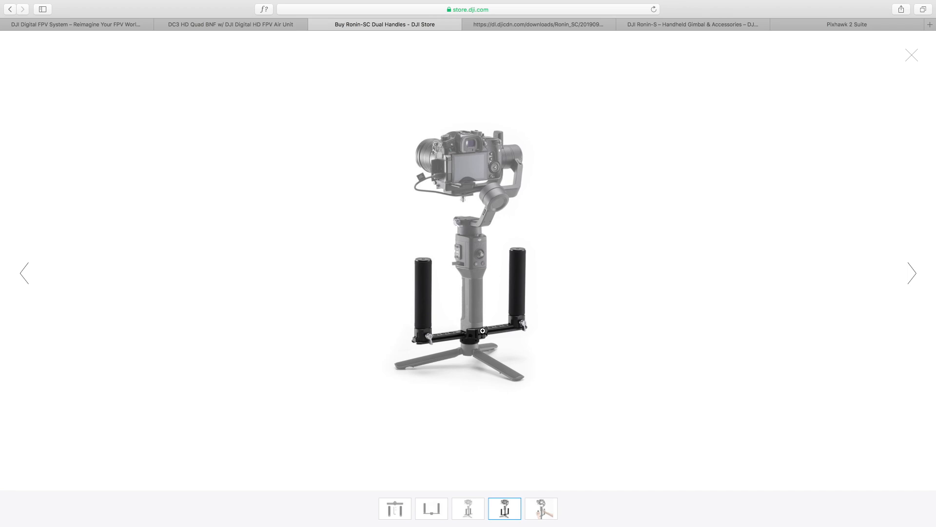
# Cycle through the Dual Handles lightbox photos, then go back to the accessories listing
pyautogui.click(541, 508)
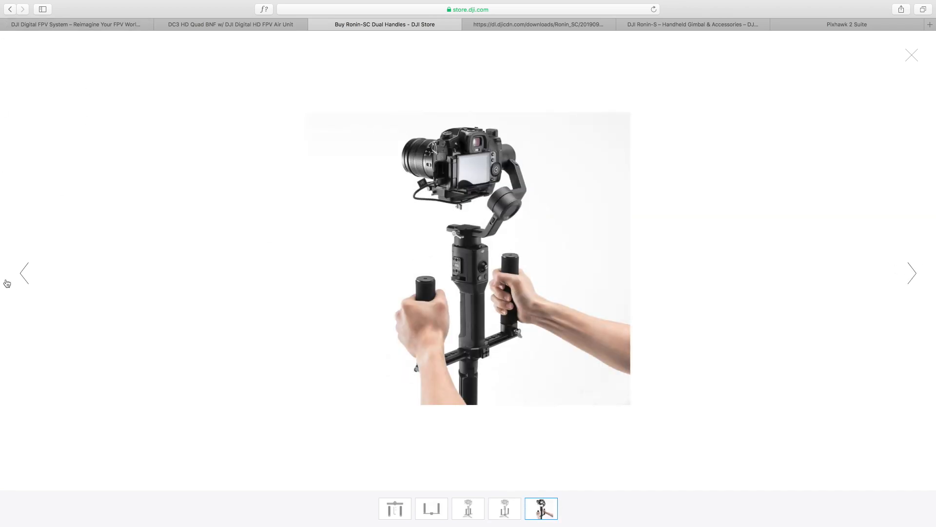
pyautogui.click(504, 508)
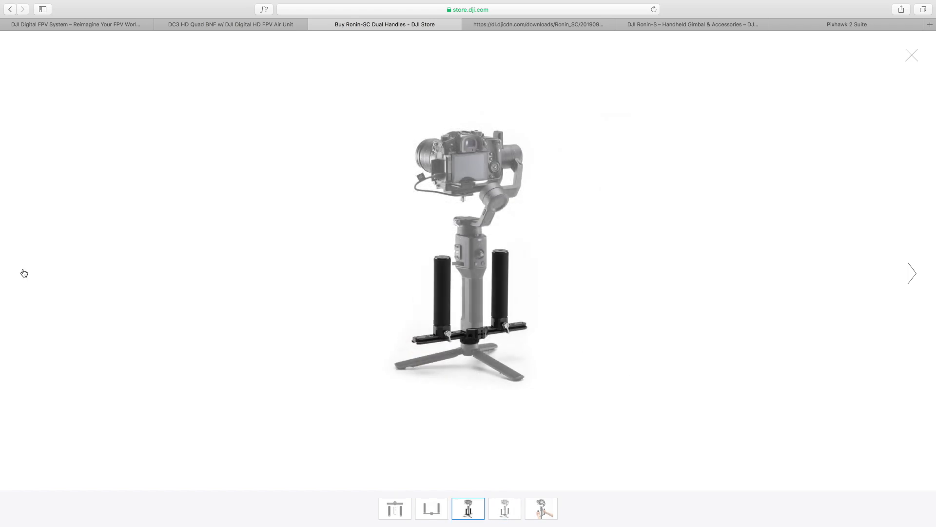
pyautogui.click(431, 508)
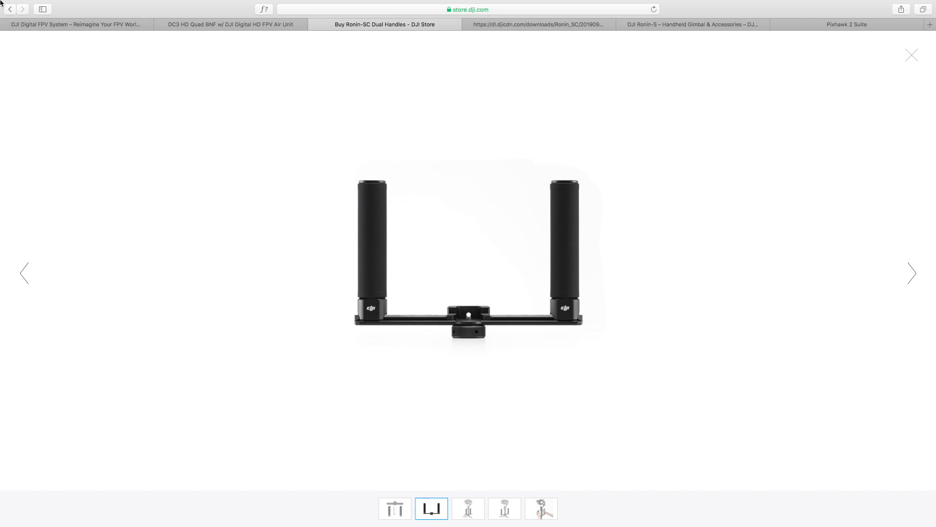
pyautogui.click(912, 55)
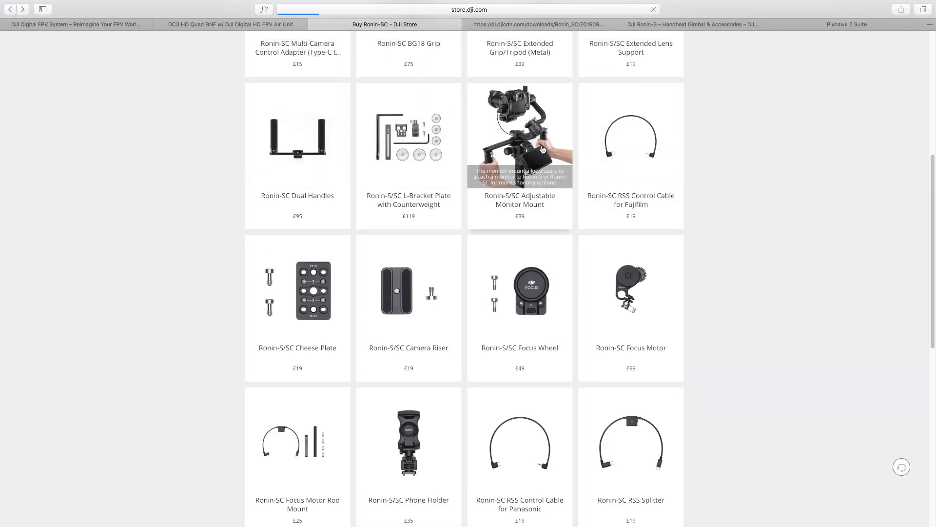
pyautogui.click(518, 134)
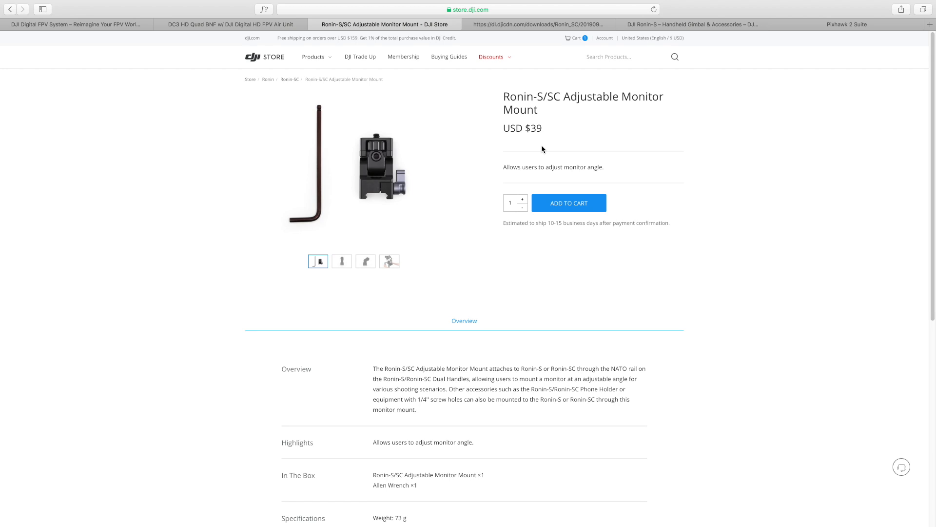
pyautogui.moveTo(602, 235)
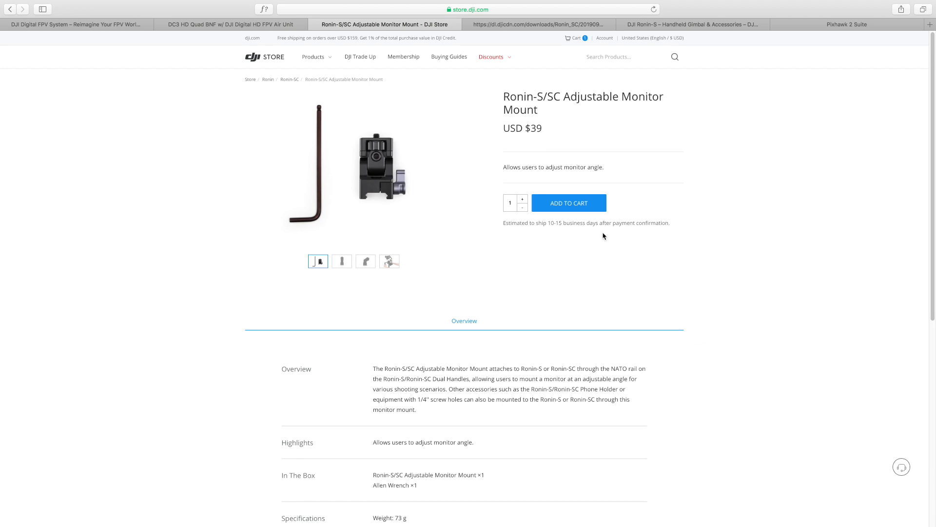
pyautogui.click(389, 262)
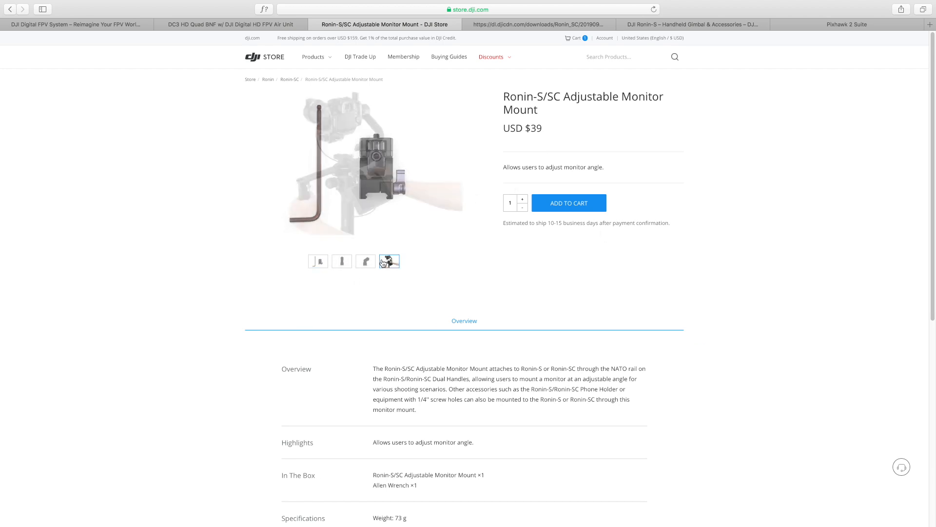
pyautogui.click(389, 262)
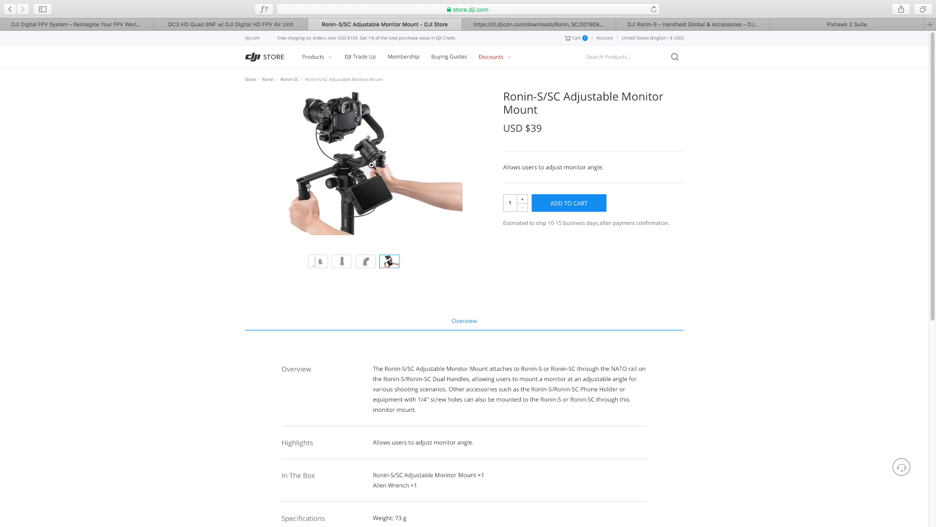
pyautogui.click(364, 262)
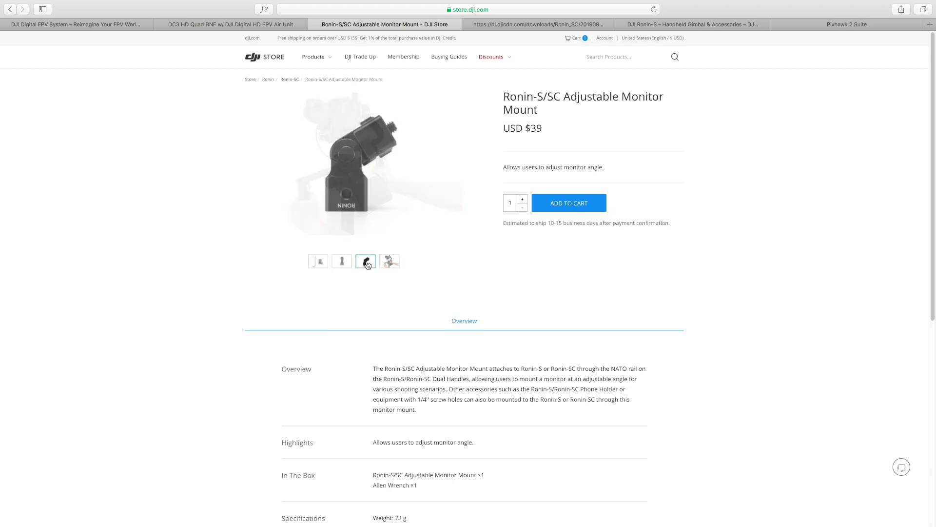
pyautogui.click(389, 261)
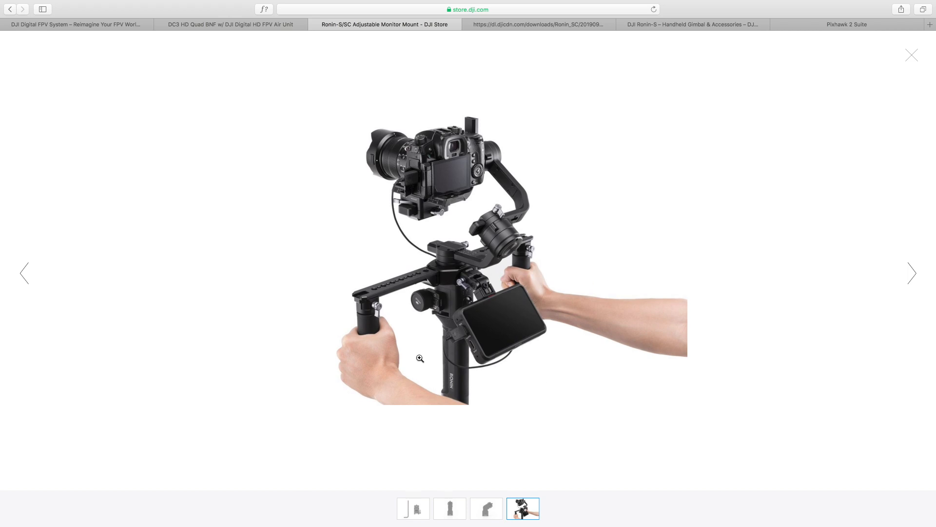
pyautogui.click(911, 54)
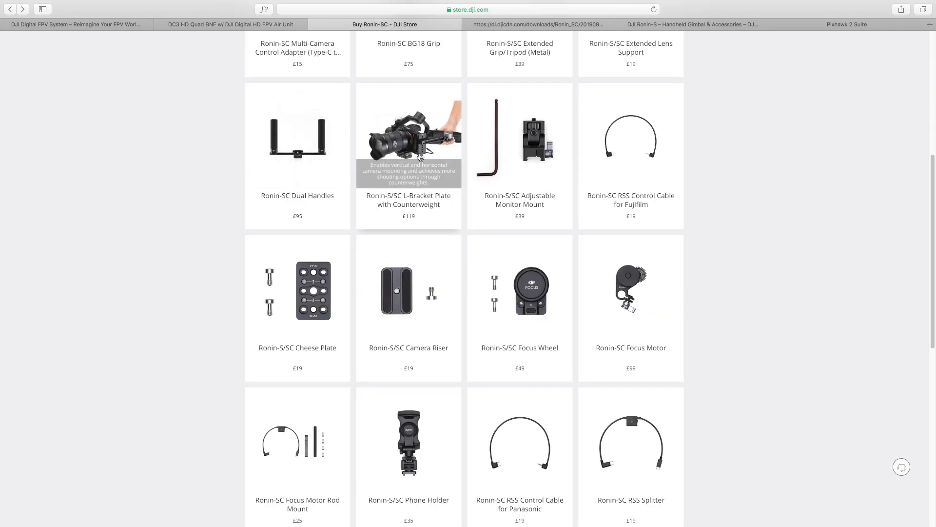
# View the Ronin-S/SC L-Bracket Plate with Counterweight ($129) photos enlarged in the lightbox
pyautogui.click(409, 138)
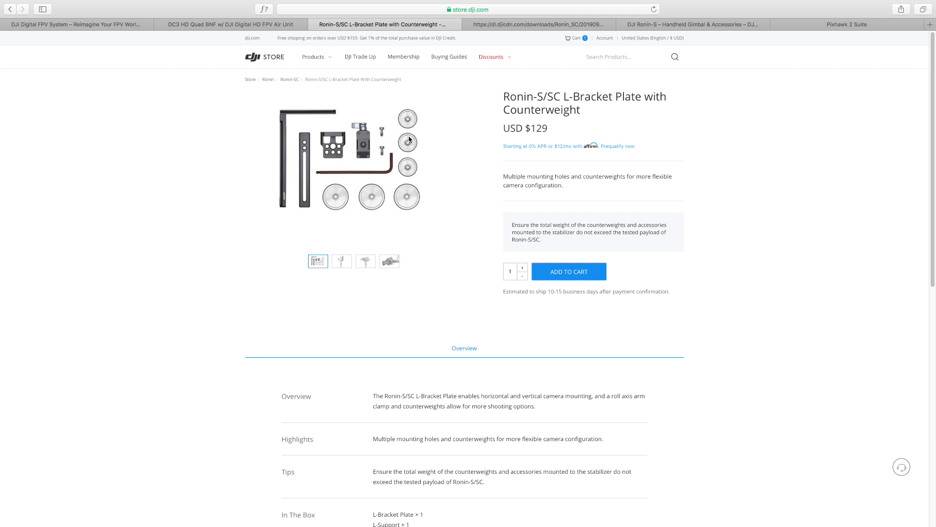
pyautogui.click(342, 262)
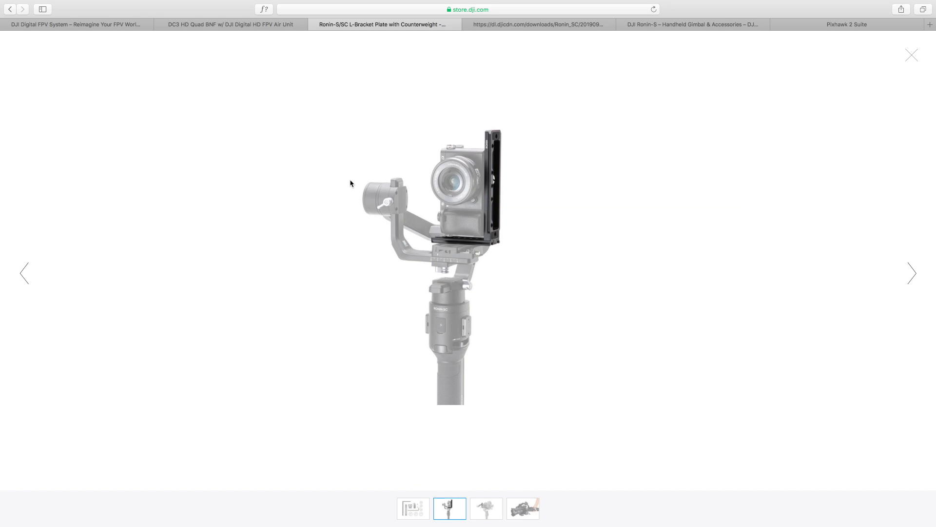
# Step through the remaining L-Bracket Plate photos, return to the listing and reopen its $129 page
pyautogui.click(485, 507)
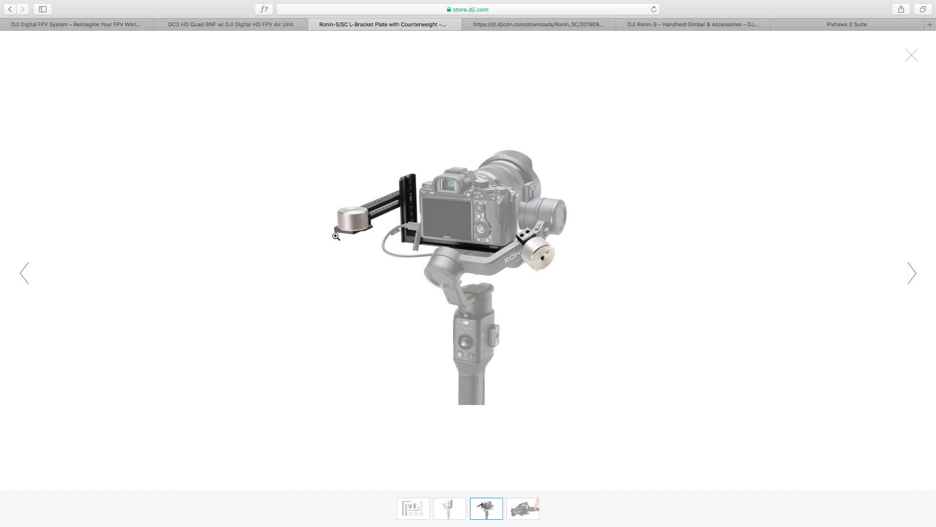
pyautogui.click(522, 508)
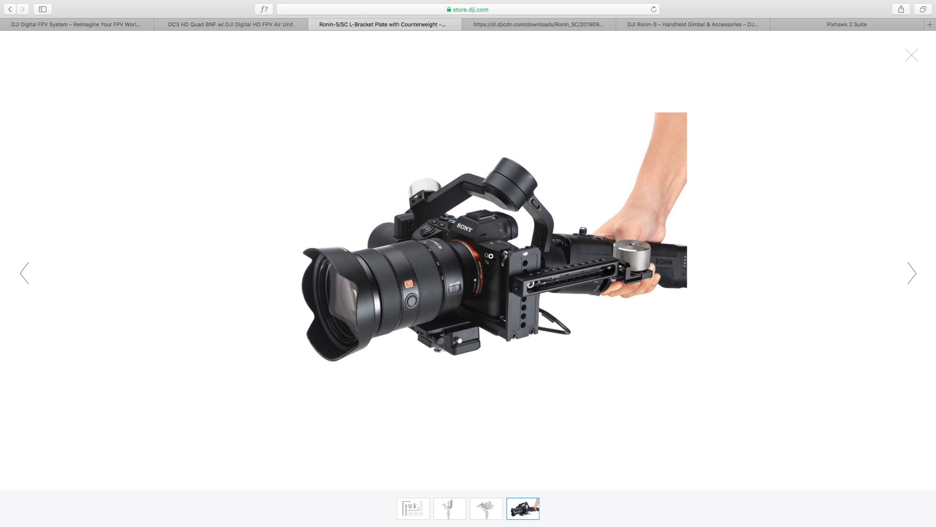
pyautogui.moveTo(490, 253)
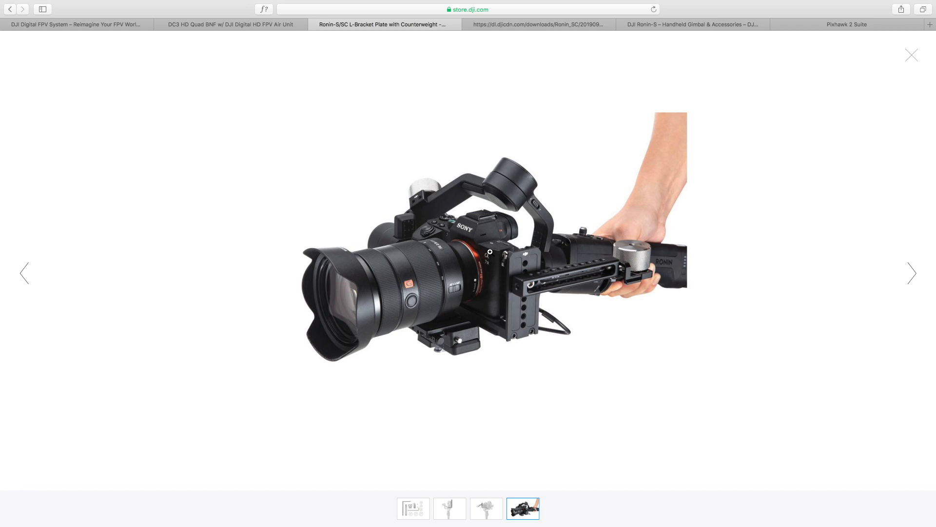
pyautogui.click(486, 508)
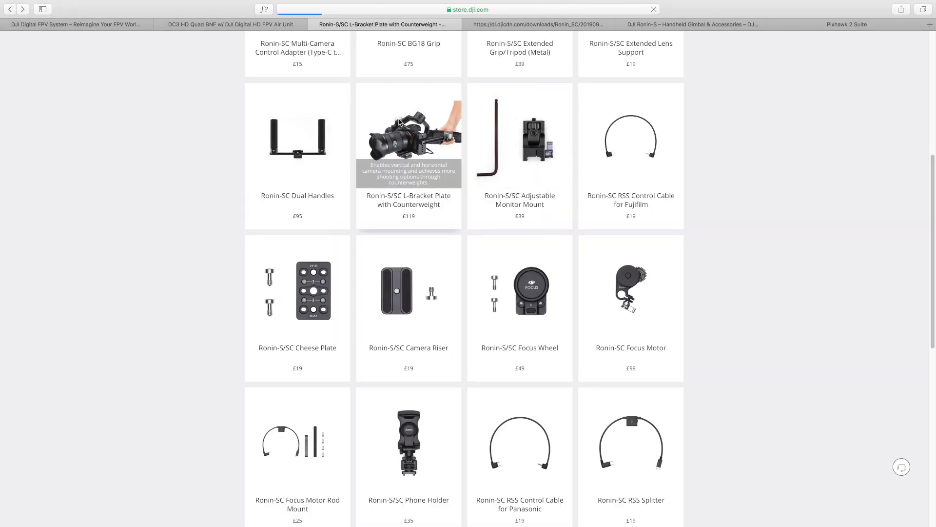
pyautogui.click(409, 138)
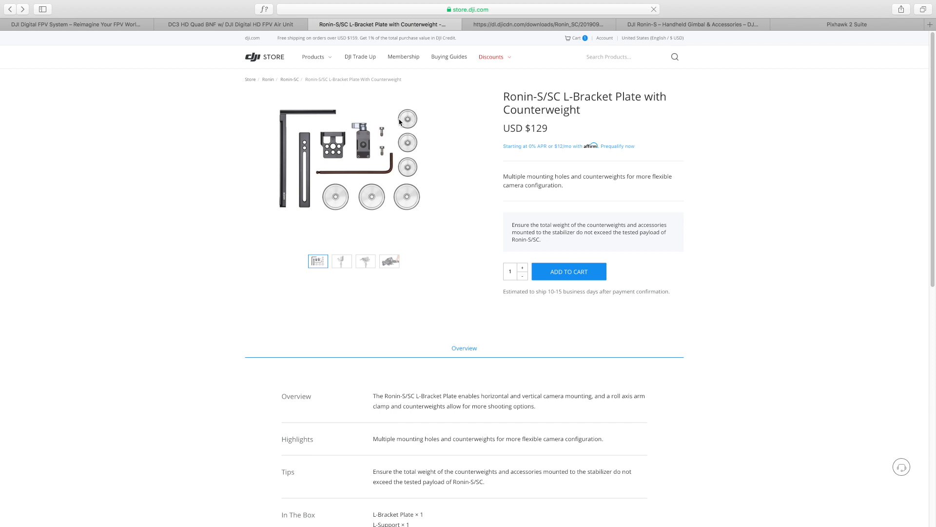